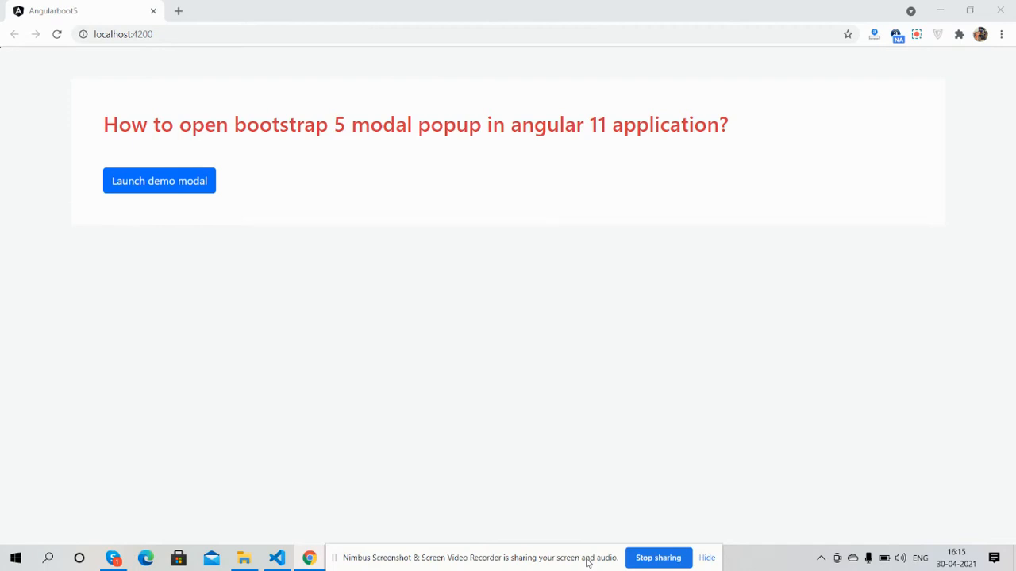
mouse_move(632, 326)
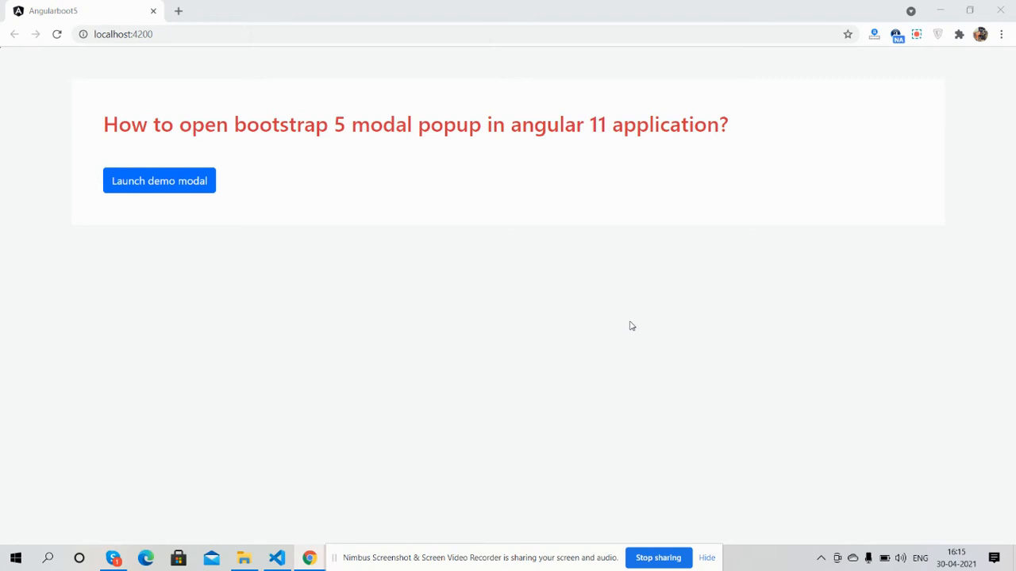
mouse_move(510, 209)
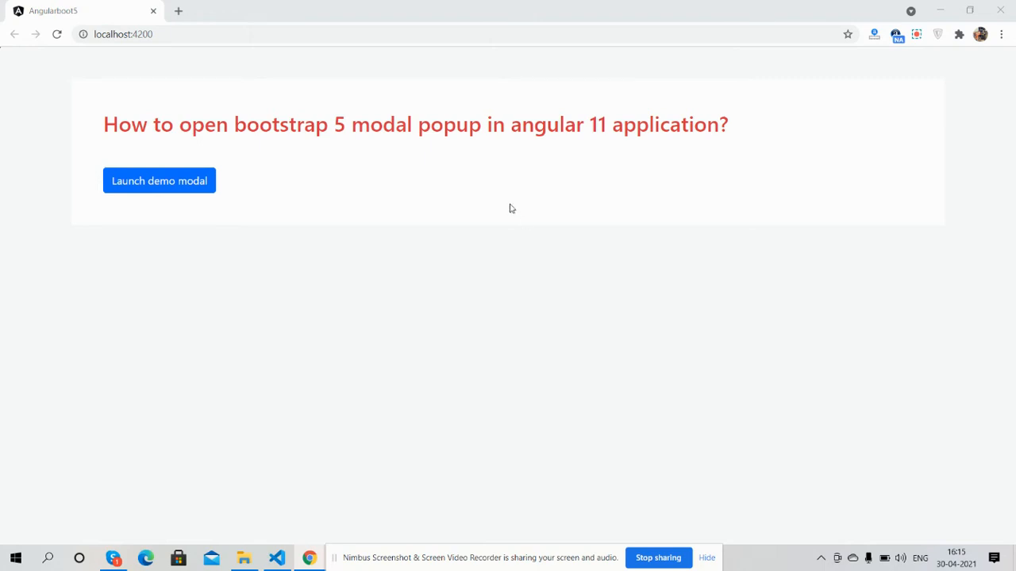
mouse_move(450, 166)
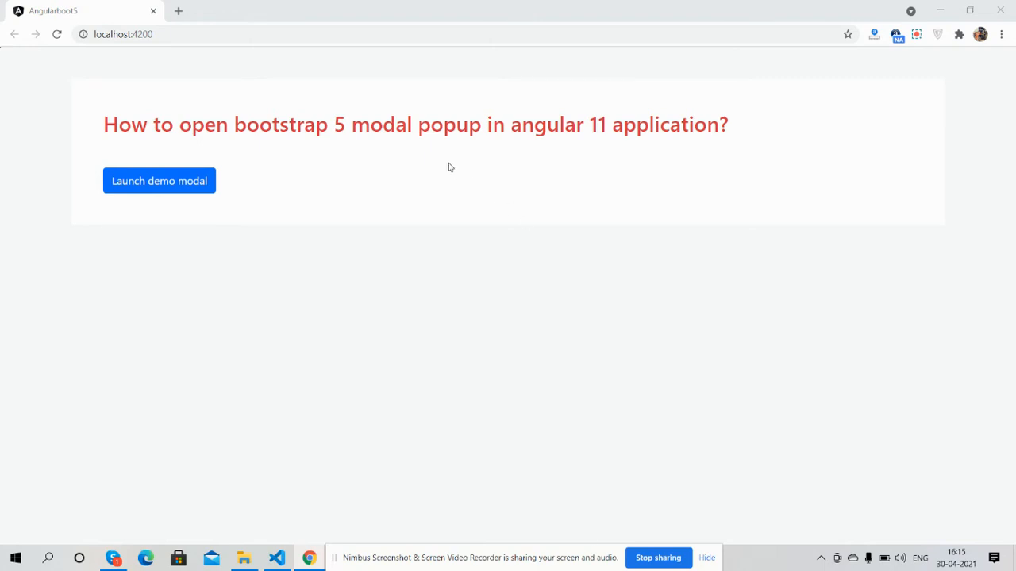
mouse_move(333, 193)
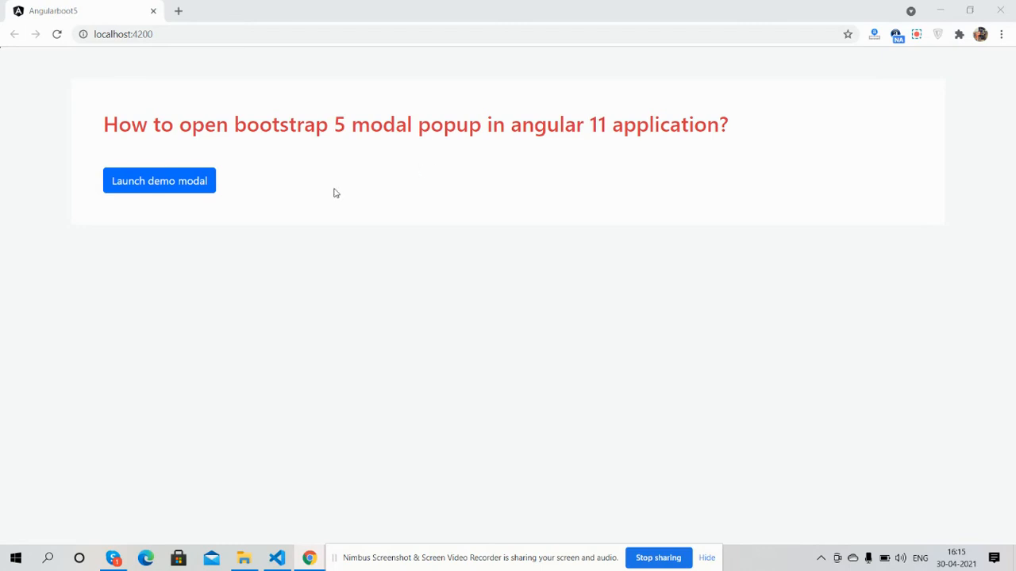
mouse_move(222, 201)
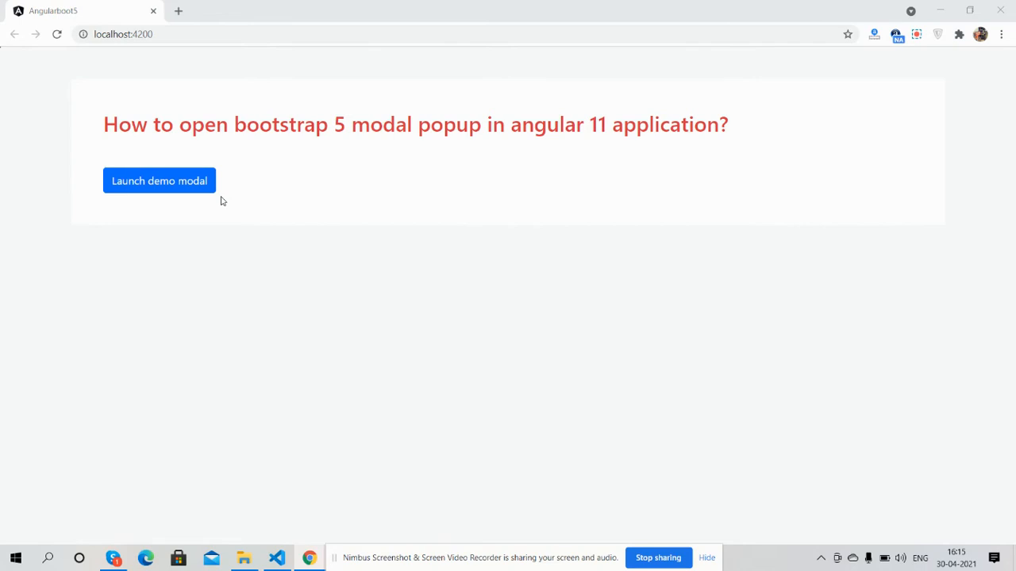
- Launch the demo modal on the localhost:4200 page to show Bootstrap 5 working
click(158, 180)
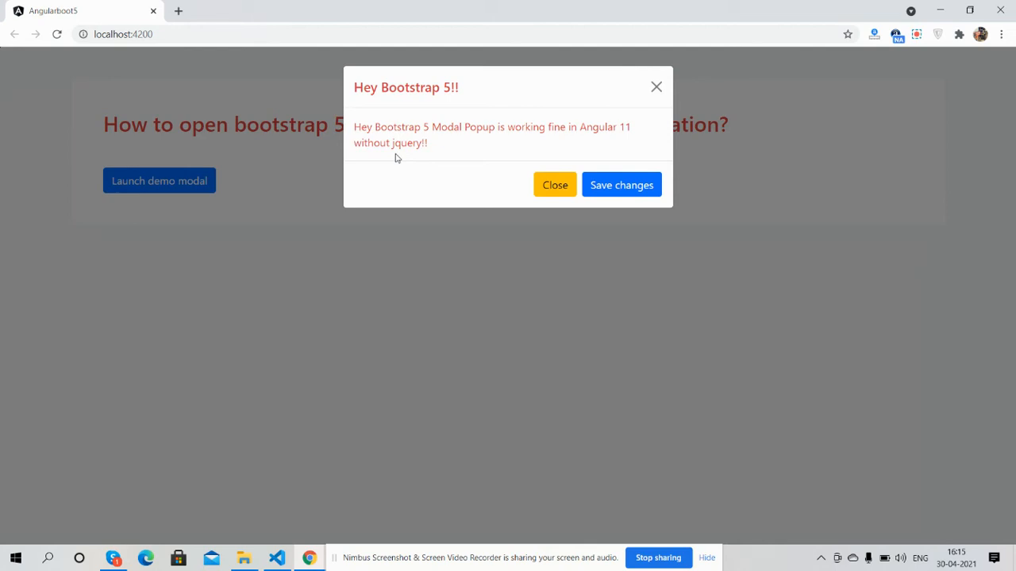
mouse_move(476, 177)
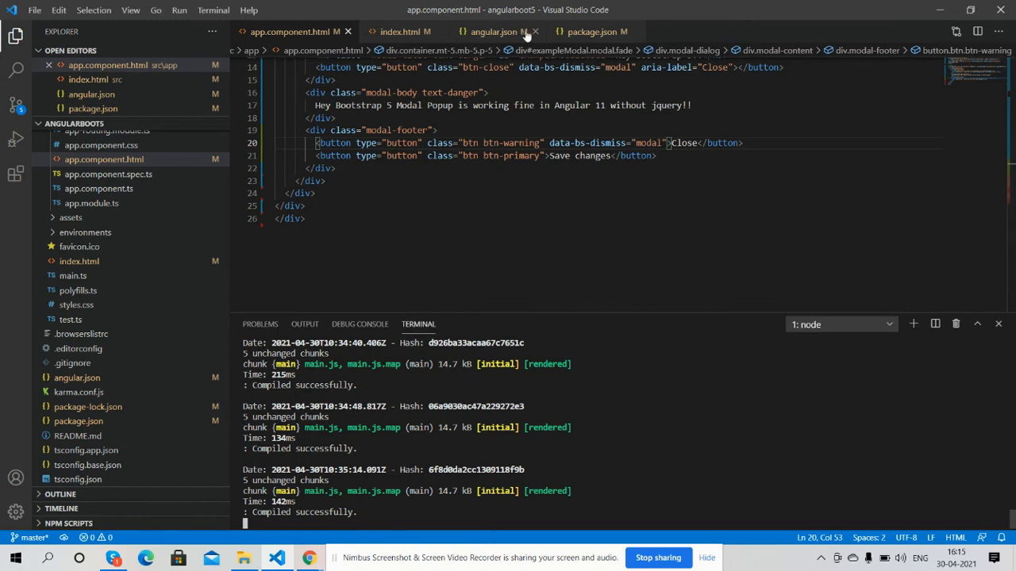
- Show angular.json and highlight the bootstrap.min.css path in the styles array
click(492, 32)
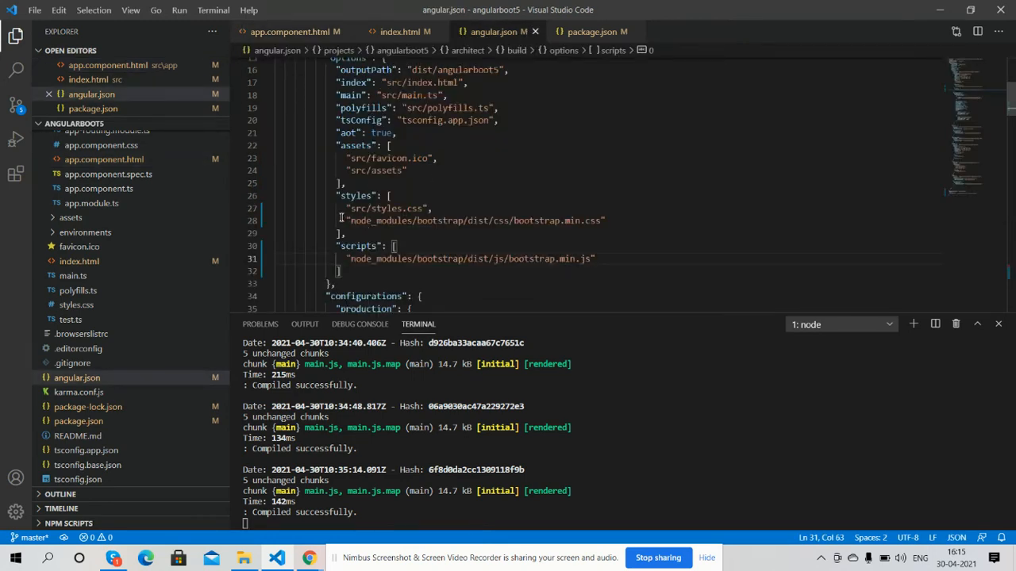
drag(347, 221, 605, 220)
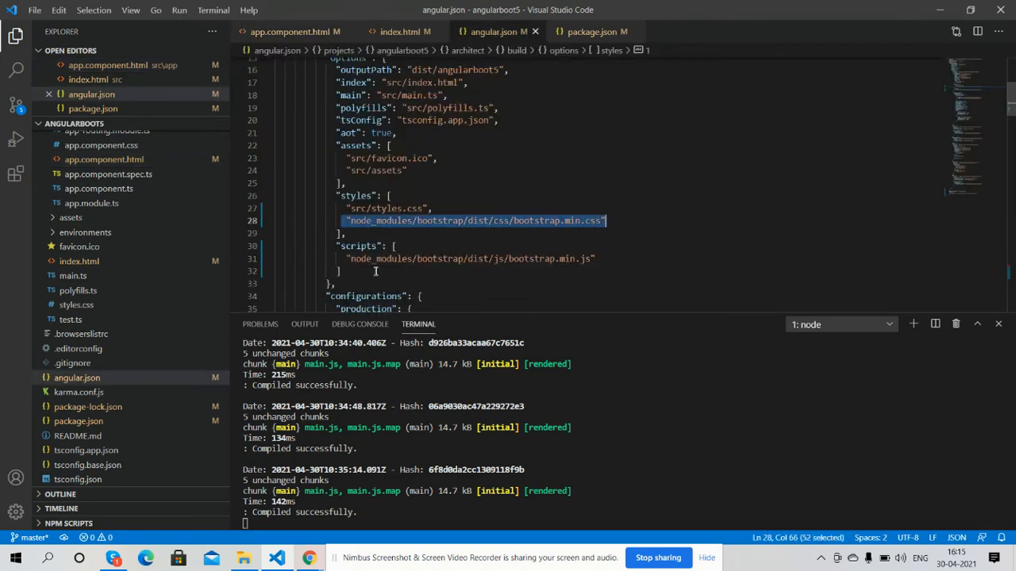